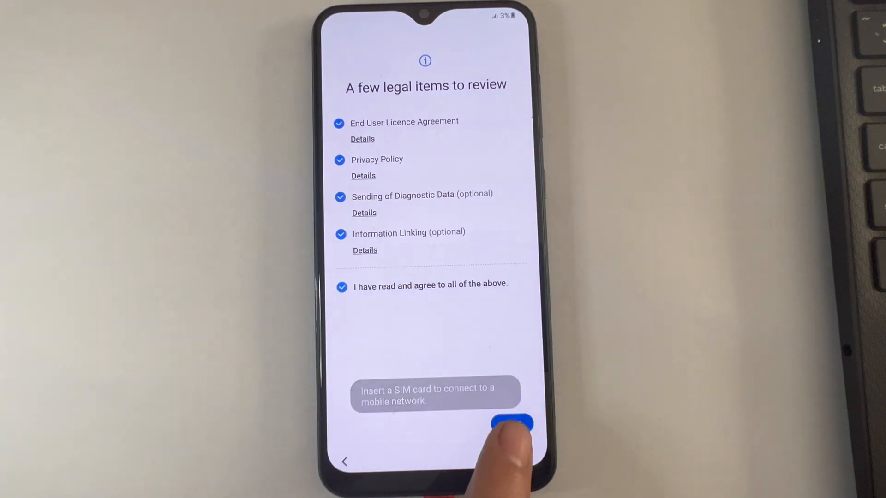
# Advance past the legal items, dismiss the unauthorised reset warning, and download the ZeroKnox Removal archive from MediaFire
pyautogui.click(514, 425)
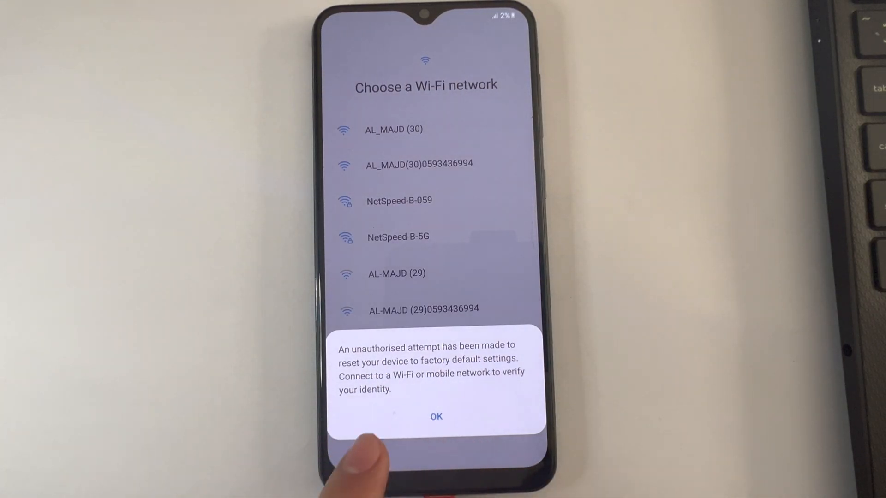
pyautogui.click(436, 416)
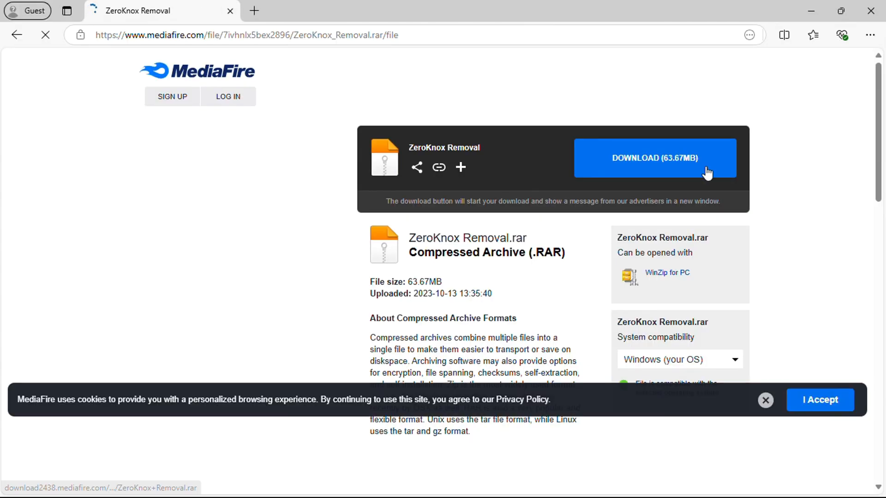
pyautogui.click(655, 158)
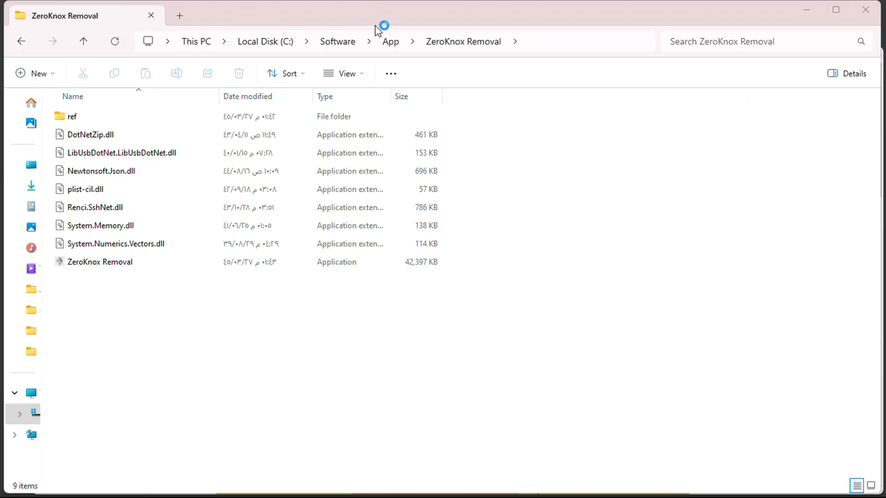
# Launch ZeroKnox Removal.exe from its extracted folder via the context menu
pyautogui.rightClick(100, 262)
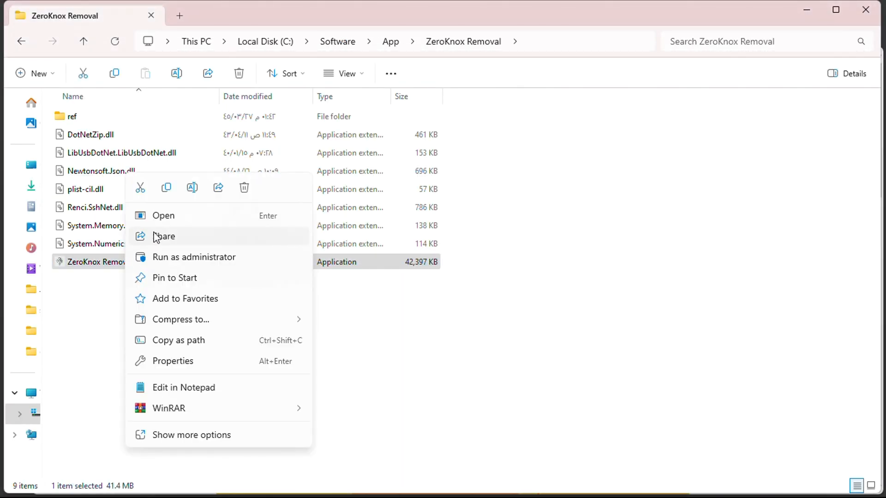
pyautogui.click(163, 216)
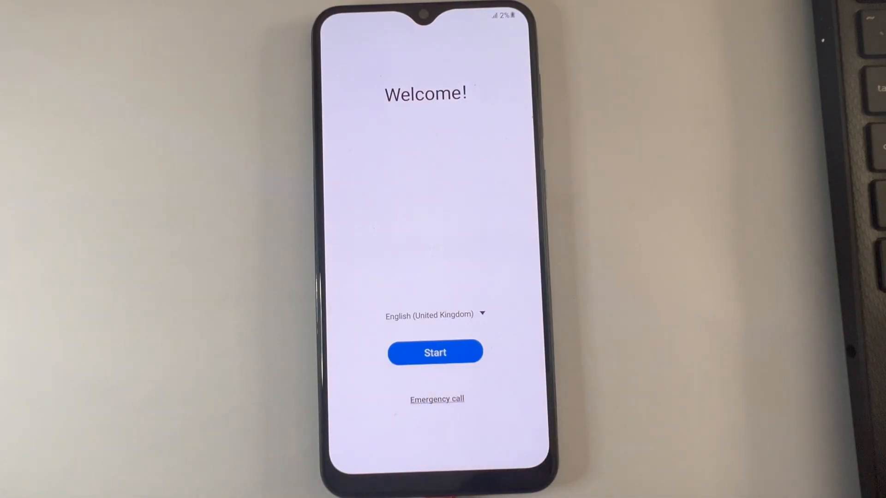
# Open the emergency dialer from the Welcome screen and dial *#0*# for the test menu
pyautogui.click(436, 398)
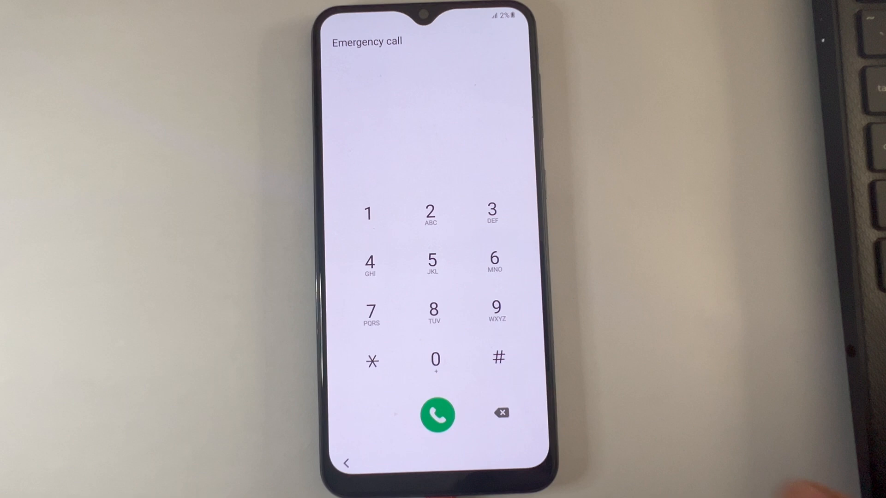
pyautogui.click(373, 361)
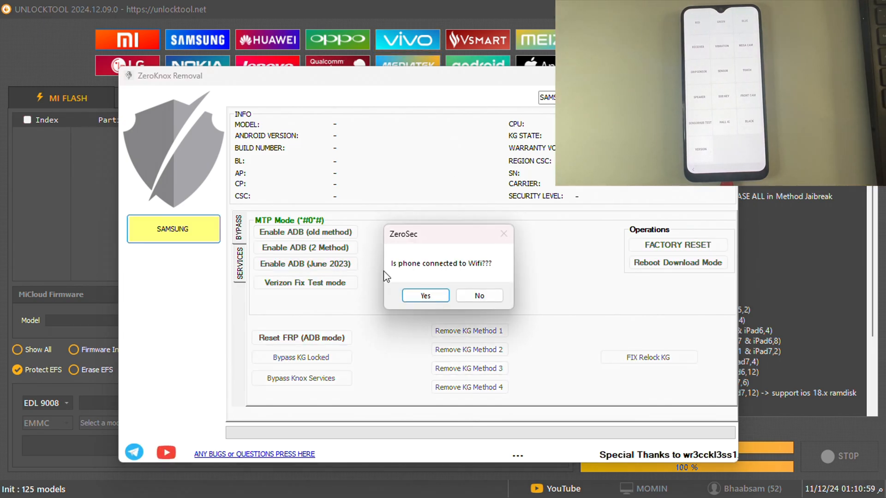
# Answer the Wi-Fi prompt to enable ADB, then start Reset FRP in ADB mode
pyautogui.click(425, 295)
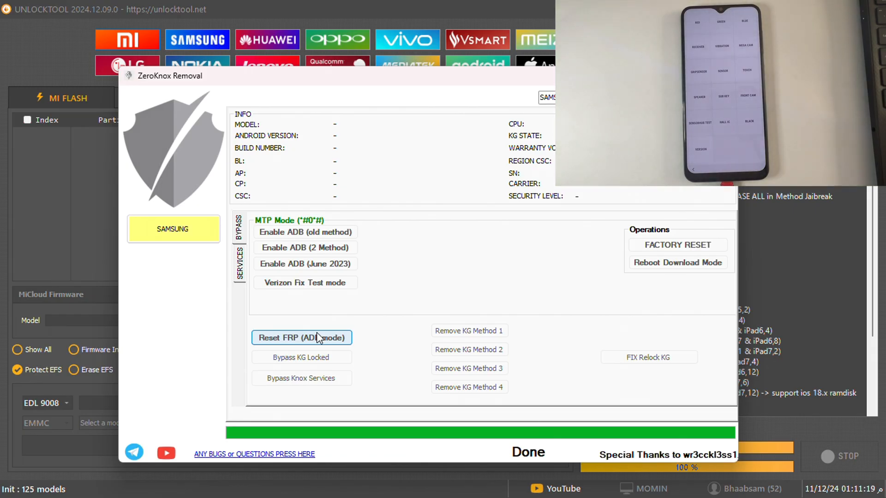
pyautogui.click(300, 337)
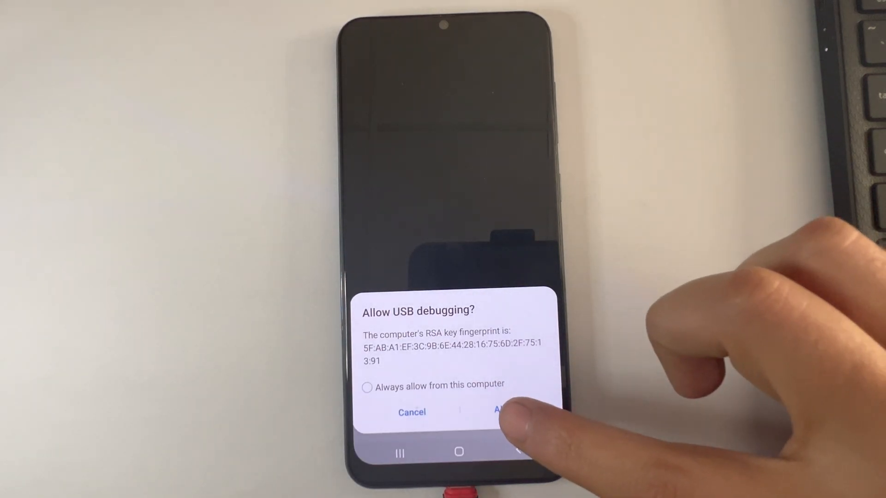
# Allow USB debugging, set Samsung setup wizard as home app Always, agree to legal items and continue to the home screen
pyautogui.click(500, 412)
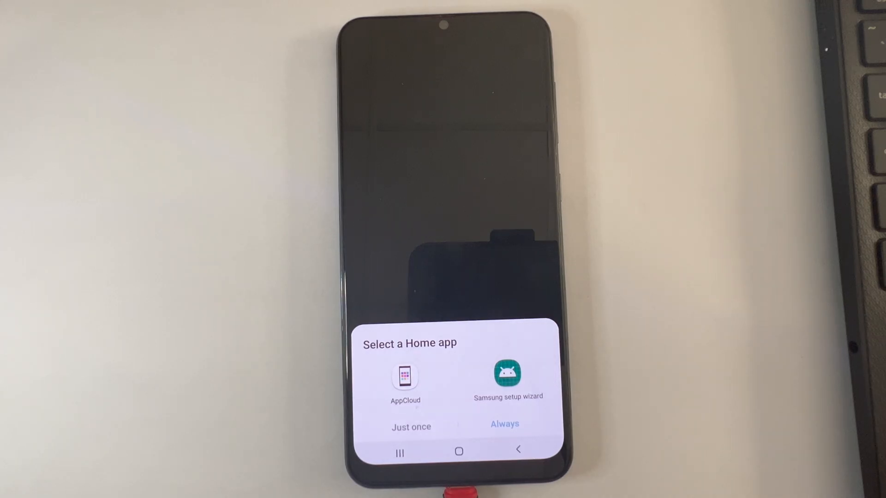
pyautogui.click(503, 423)
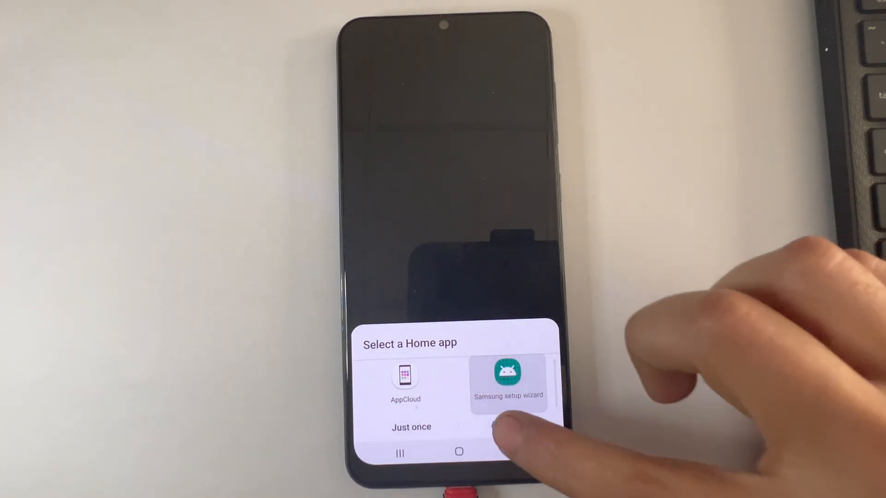
pyautogui.click(508, 386)
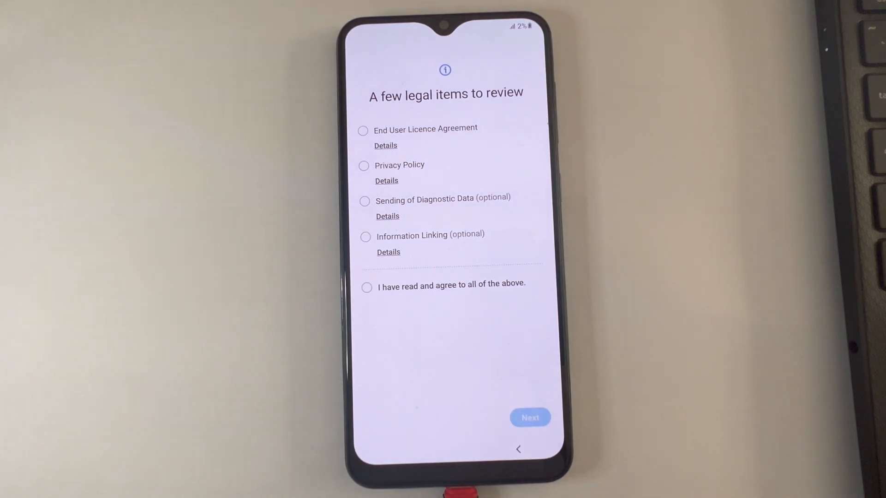
pyautogui.click(365, 287)
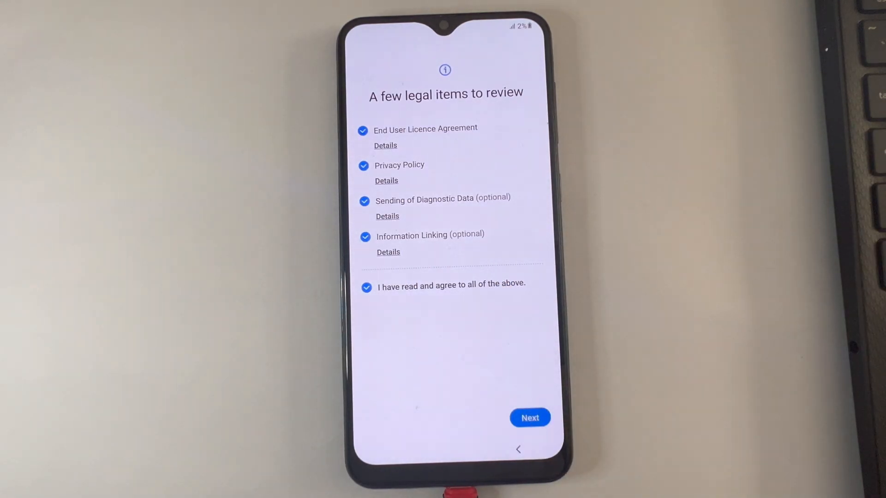
pyautogui.click(530, 418)
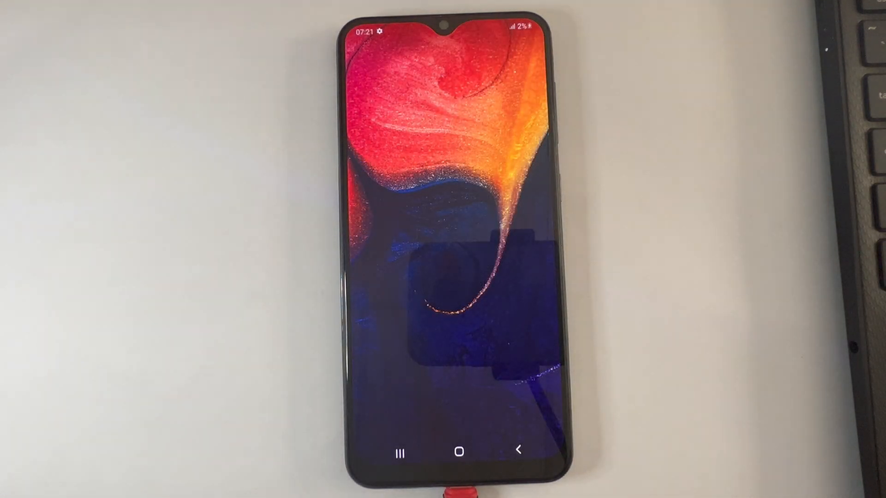